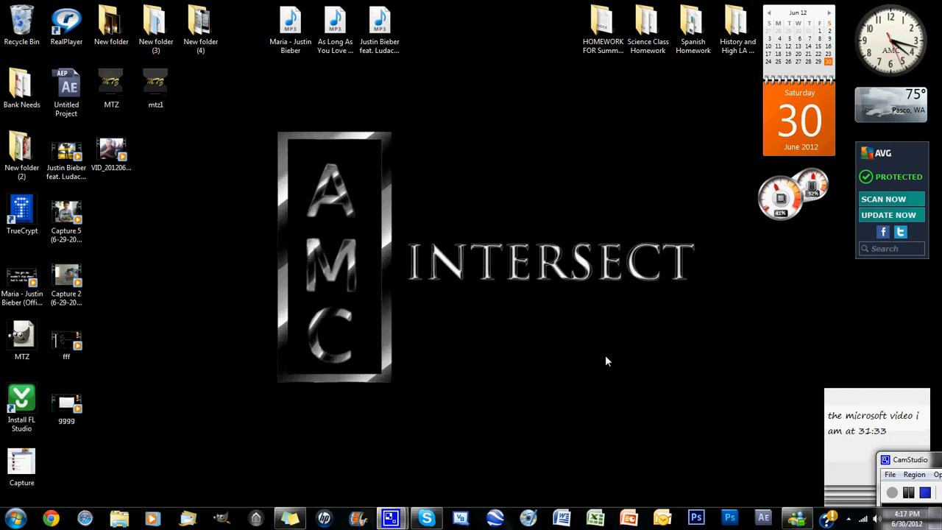
Launch Free YouTube Download 3 from the Start menu's program list.
click(12, 518)
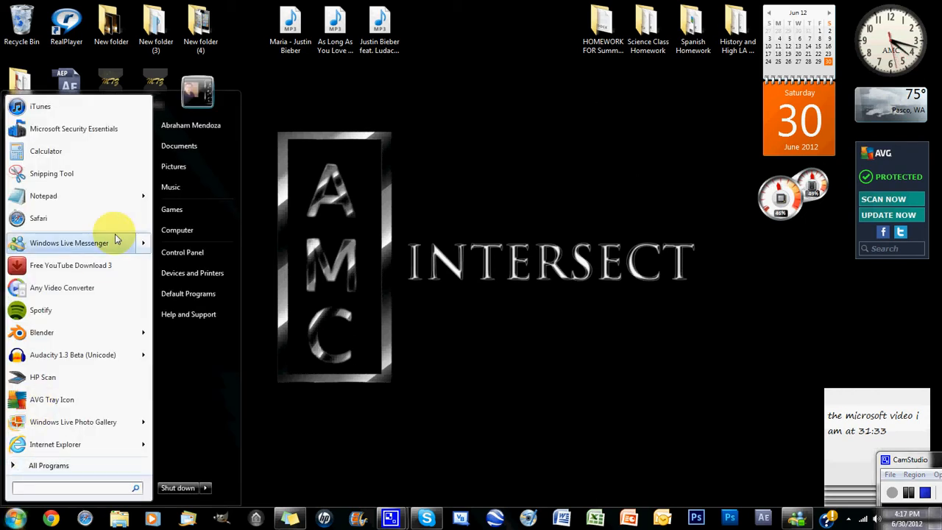
click(71, 265)
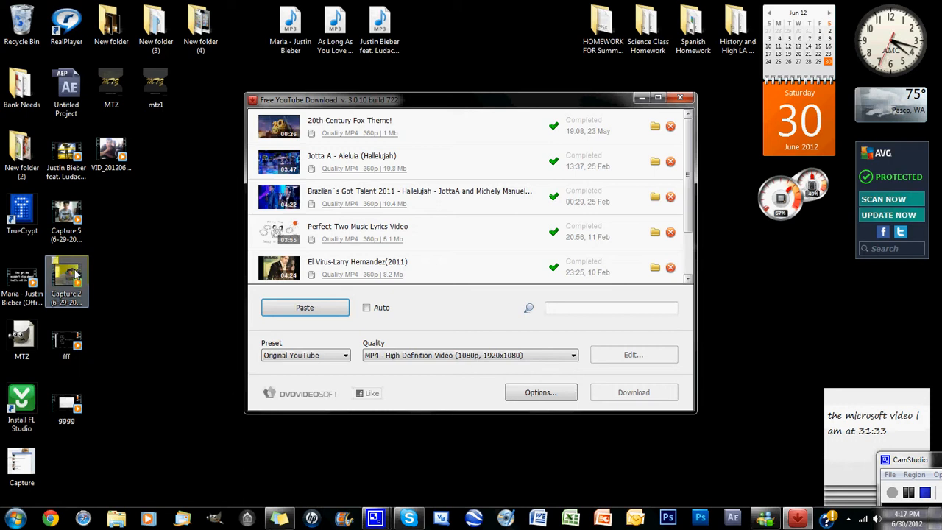
mouse_move(106, 232)
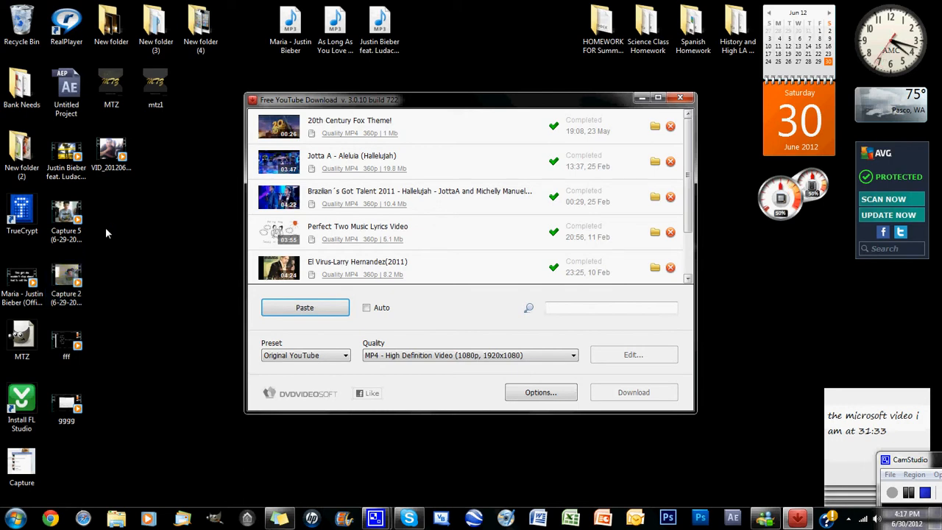
mouse_move(239, 89)
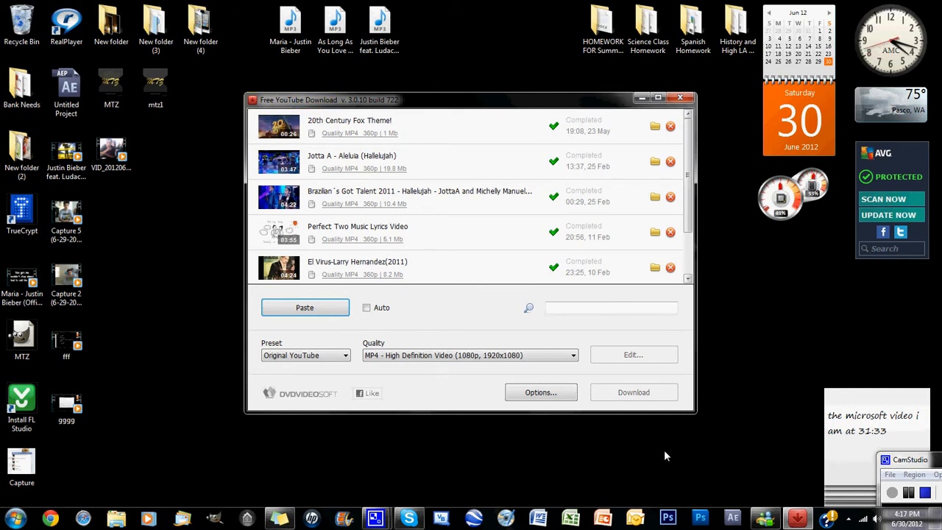
Bring up the download list's context menu before putting the window away.
right_click(497, 126)
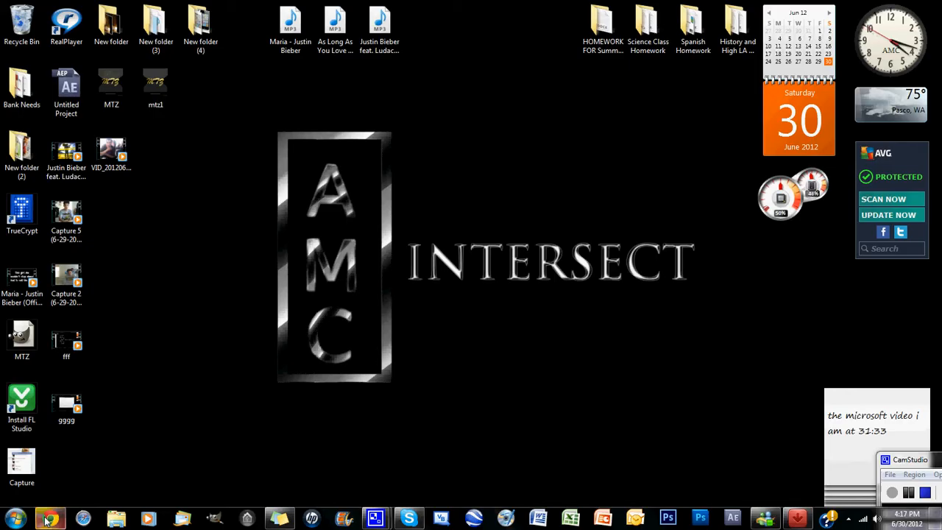
Start Google Chrome and load YouTube from the New Tab page tile.
click(50, 518)
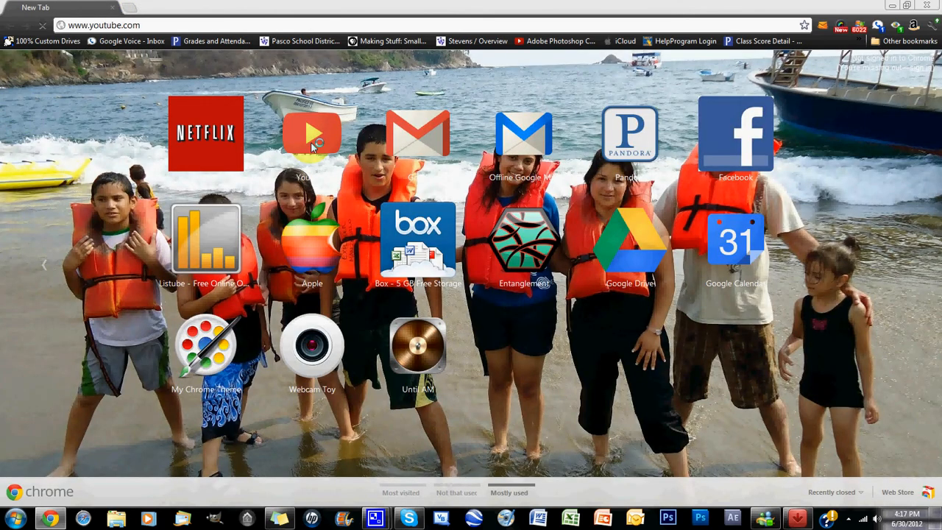
click(312, 133)
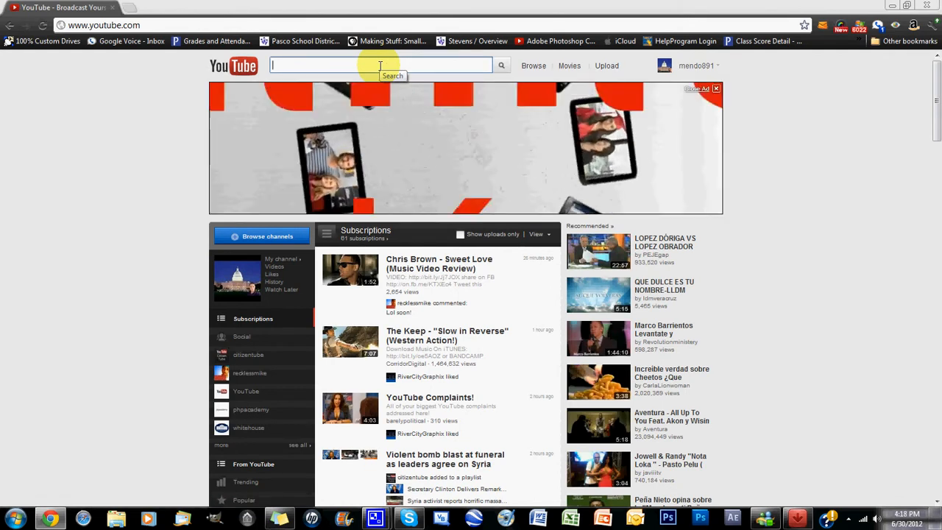
Search YouTube for mendo891 and go to the 'Mendo891 going to politics?' video.
text(hello)
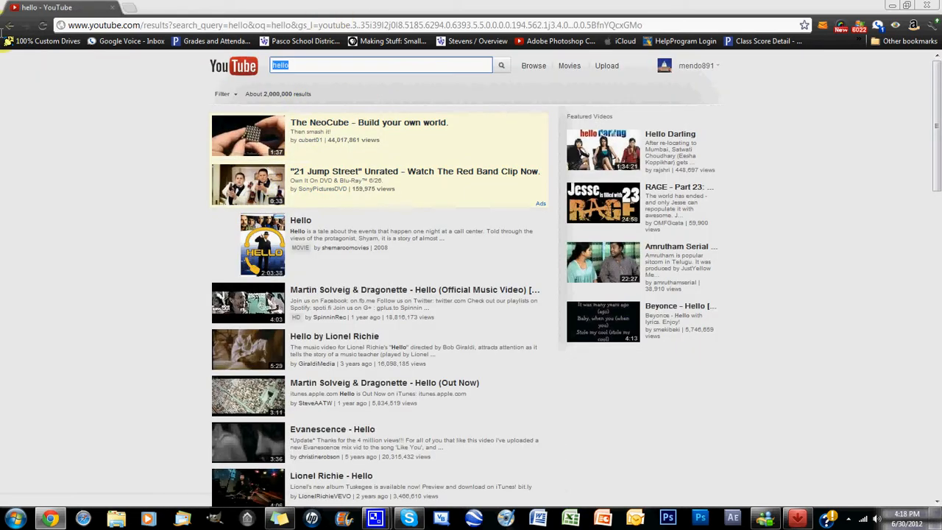
text(mendo)
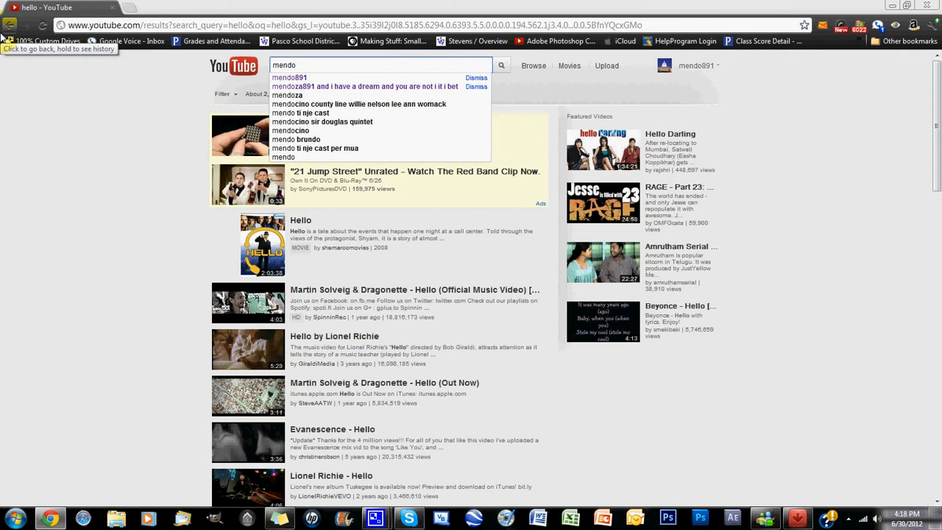
click(289, 77)
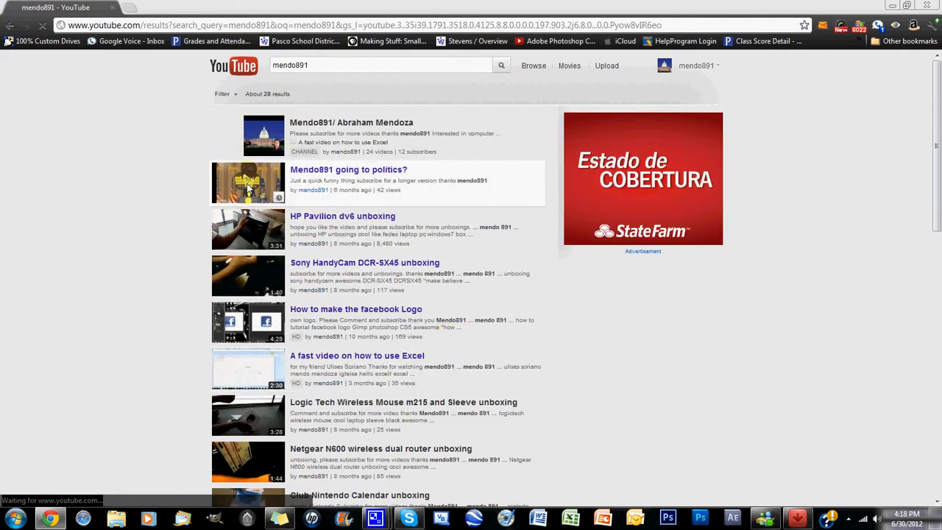
click(348, 169)
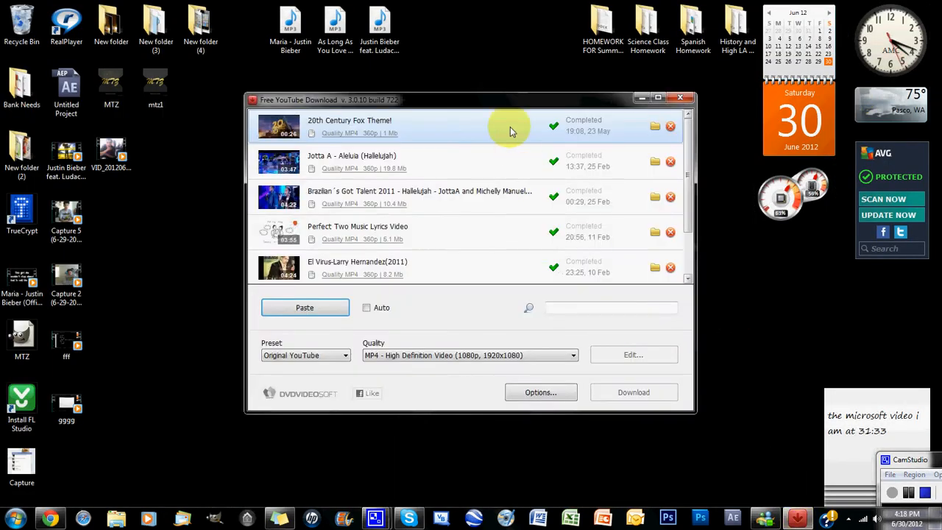
Paste the copied video URL into the download list via its context menu.
right_click(508, 125)
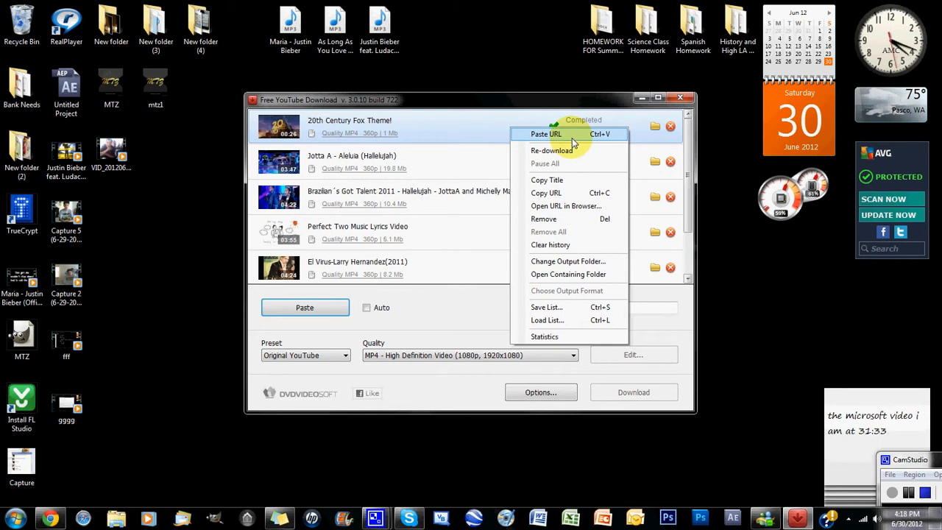
click(547, 134)
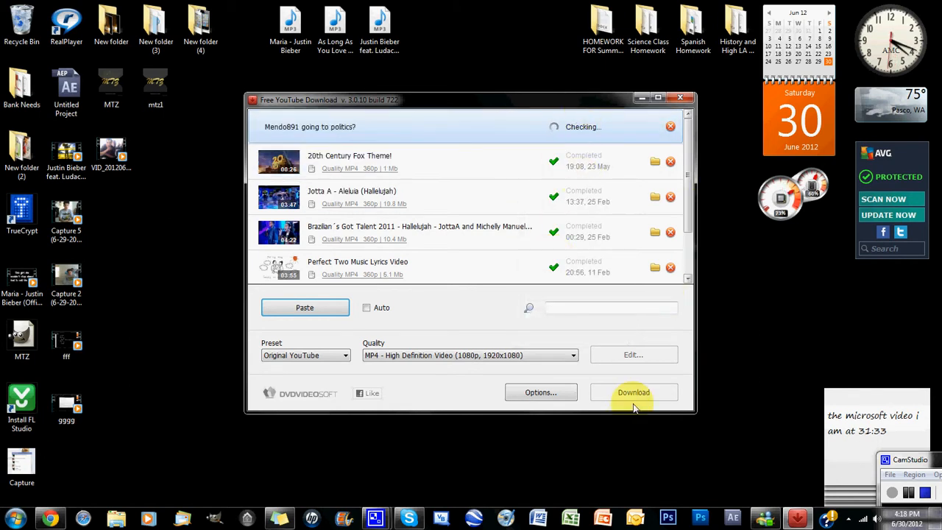
mouse_move(621, 409)
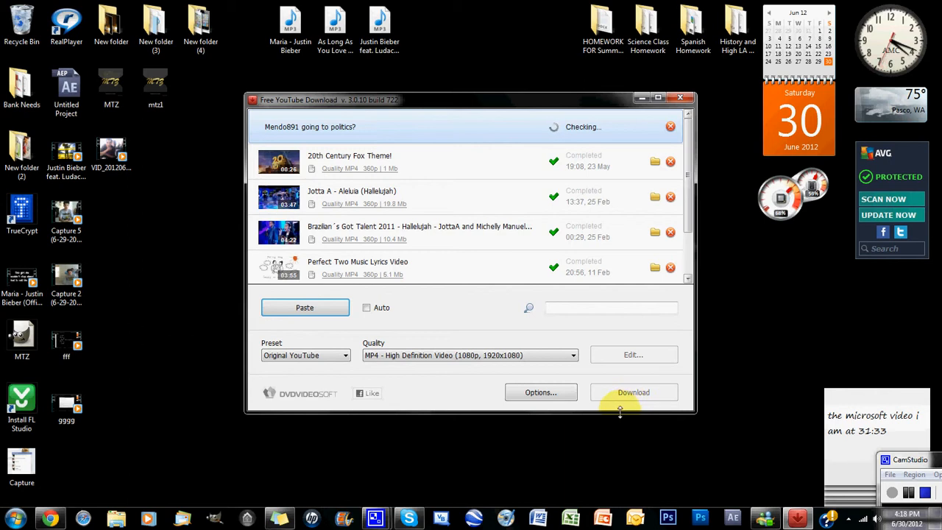
mouse_move(147, 404)
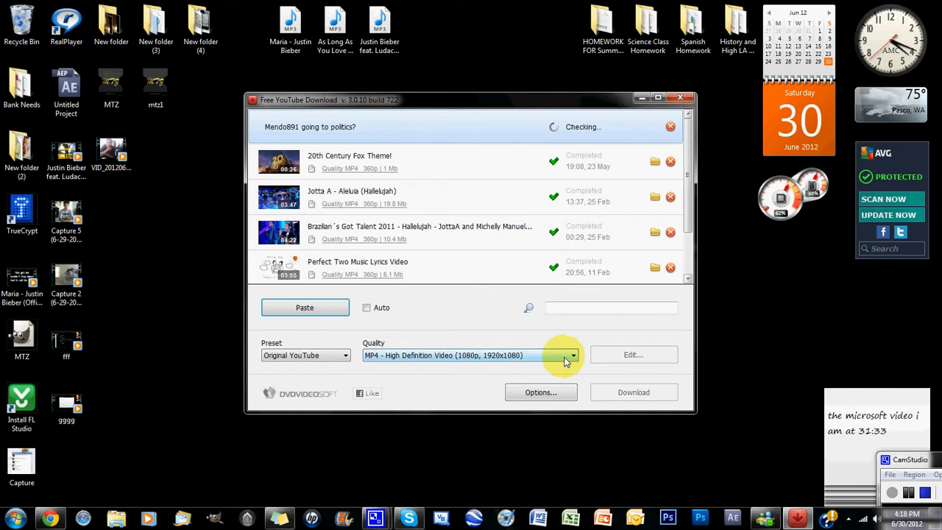
click(574, 355)
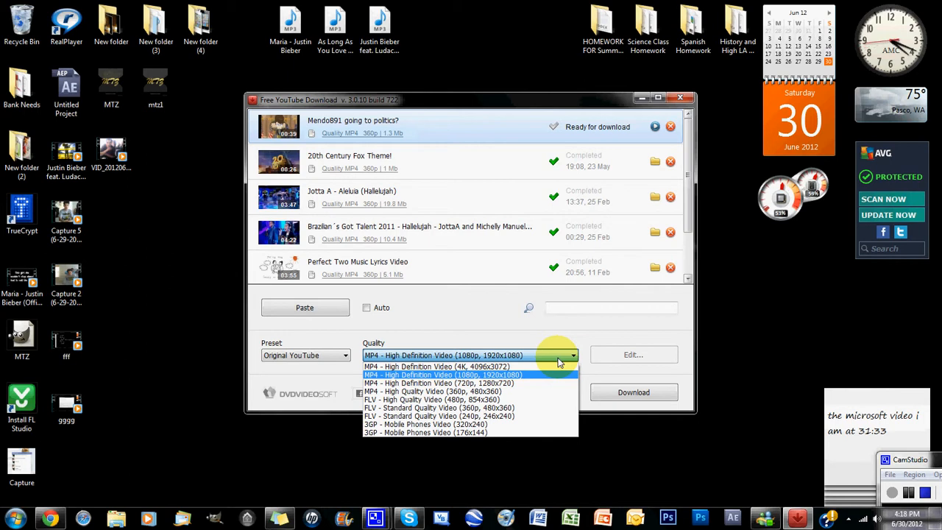
click(441, 375)
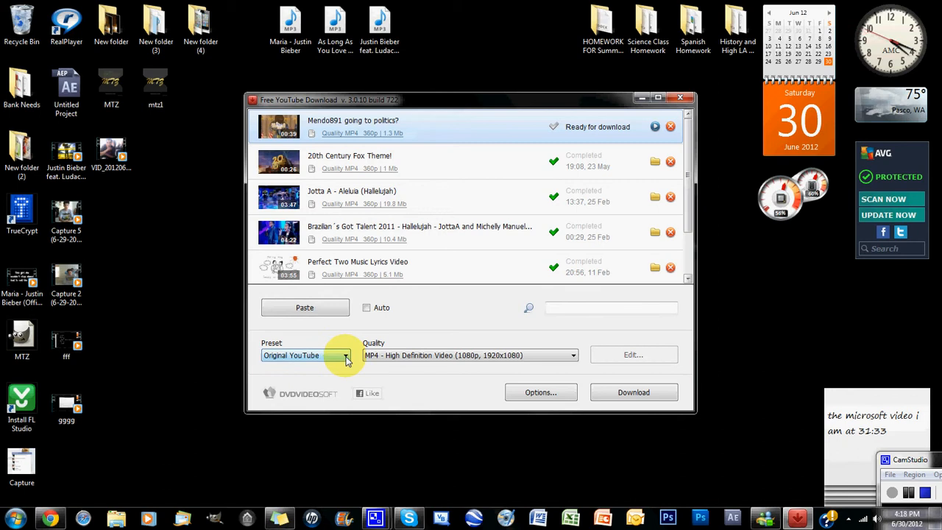
click(345, 354)
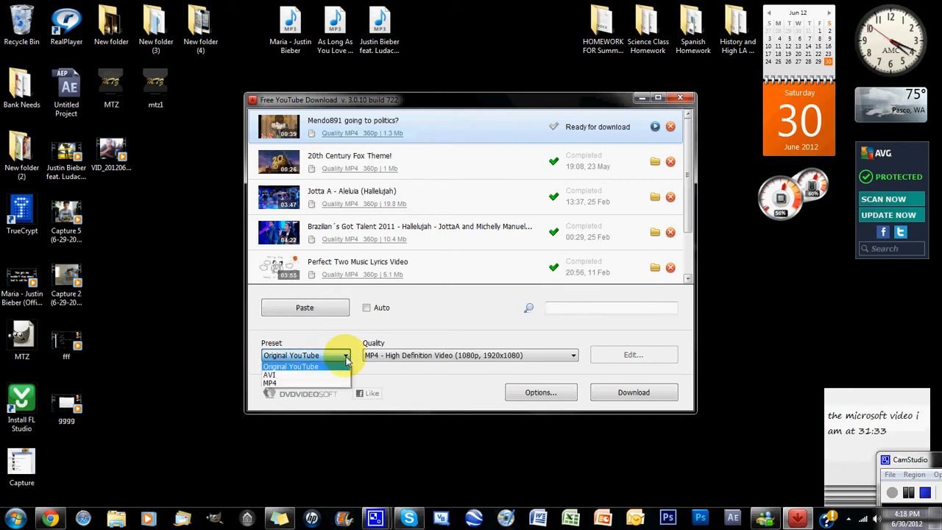
click(291, 355)
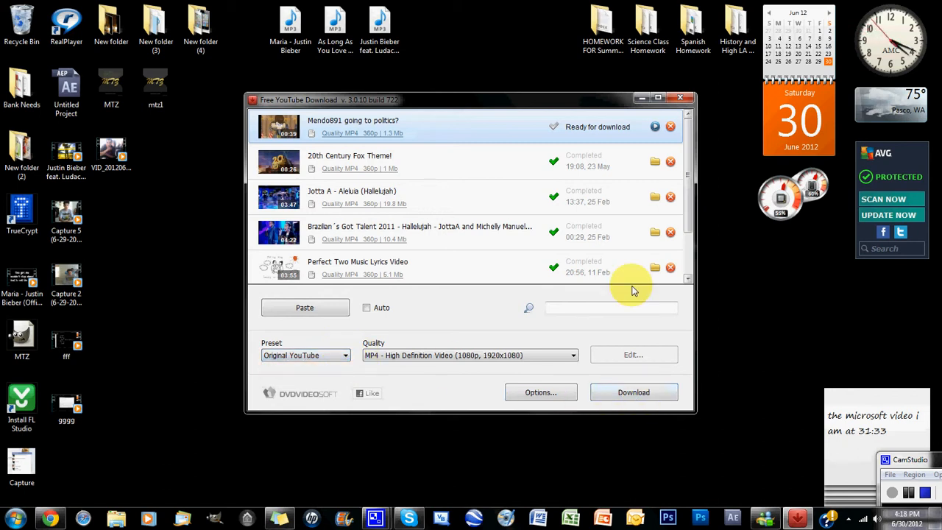
Start downloading 'Mendo891 going to politics?' to the desktop.
click(633, 392)
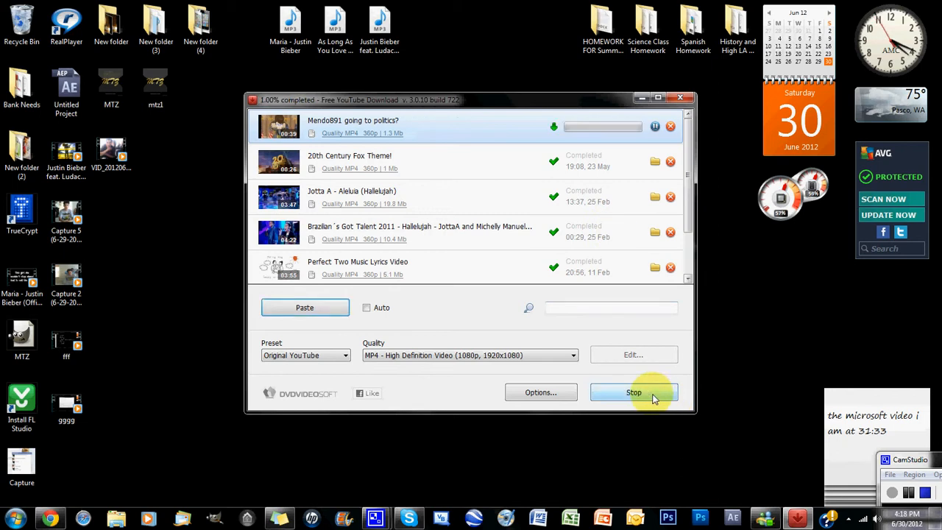
mouse_move(582, 141)
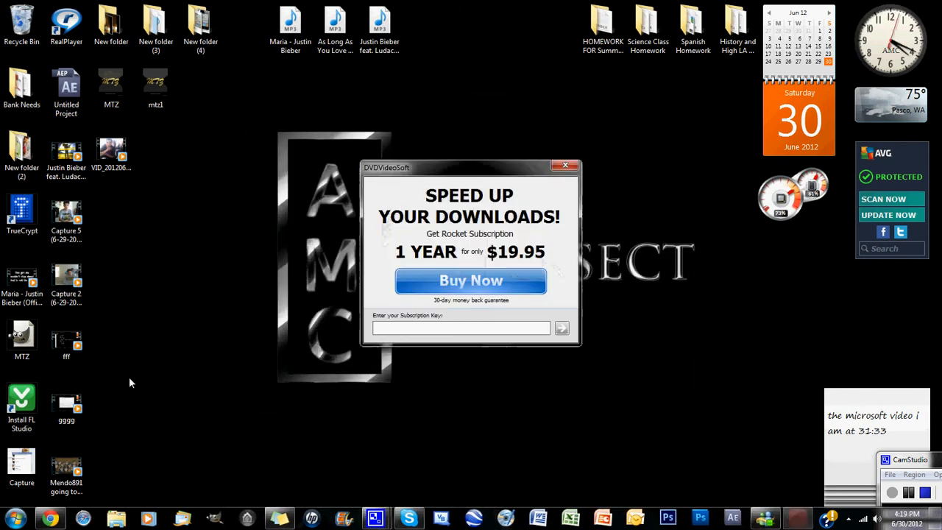
Dismiss the DVDVideoSoft offer, centre the video icon on the desktop and play it.
click(565, 165)
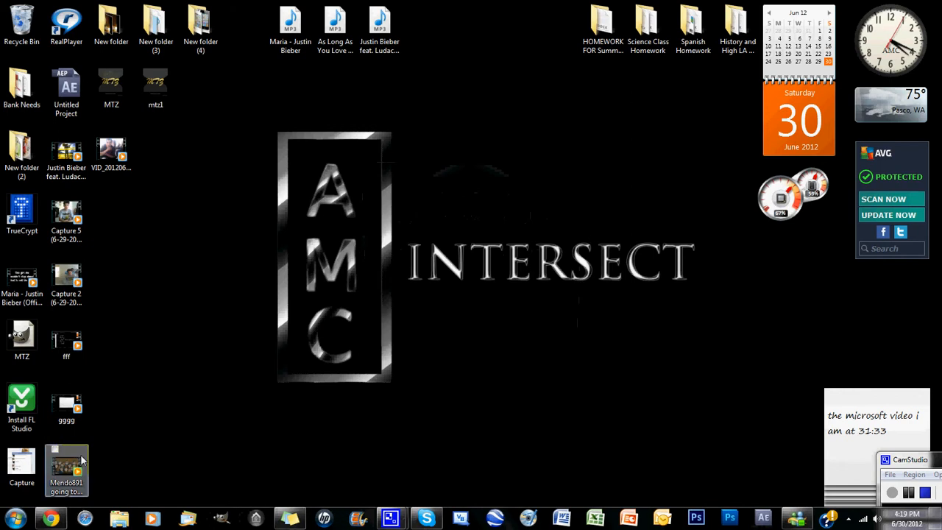
drag(66, 470, 379, 221)
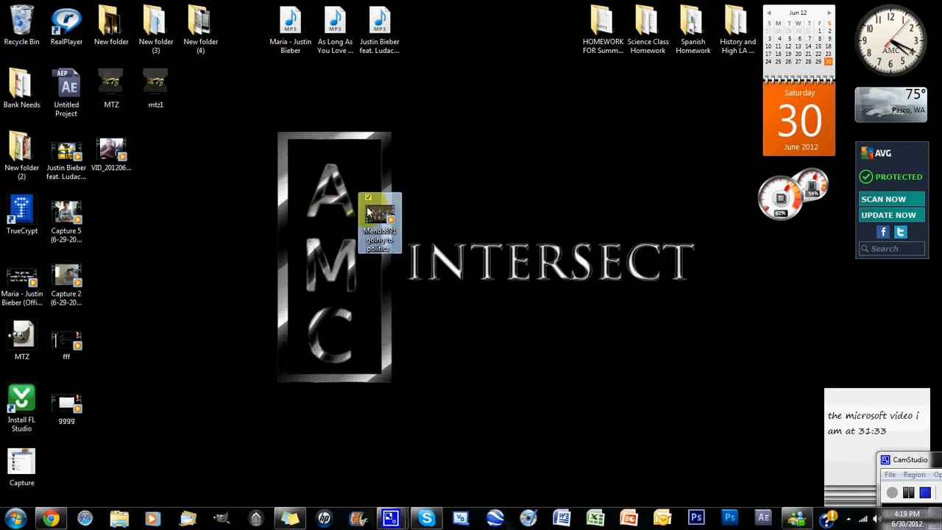
double_click(380, 221)
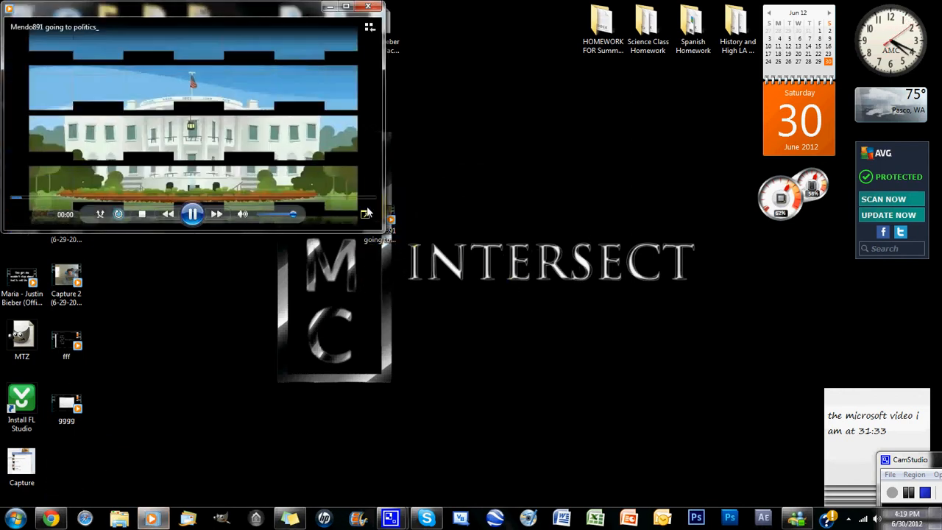